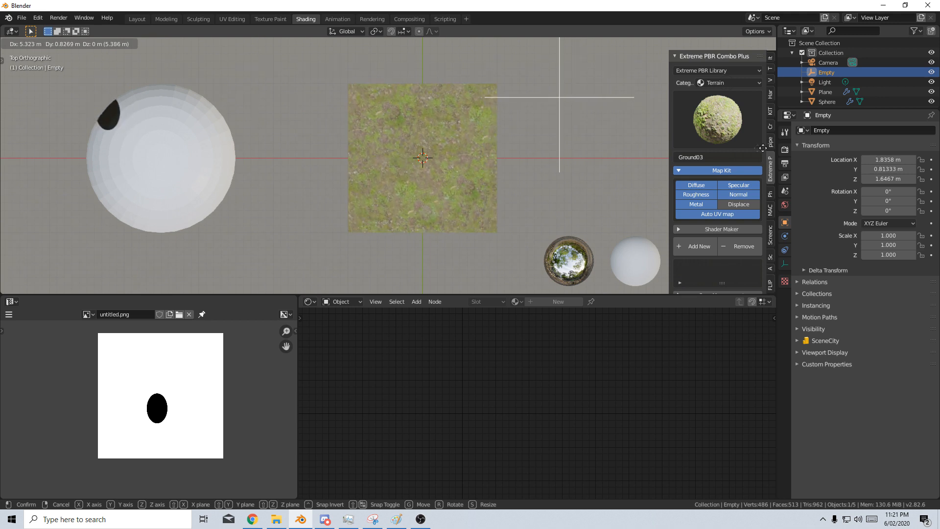
Step: Reset to a fresh default scene and add a plane mesh at the origin
{"action": "left_click", "coordinate": [137, 18]}
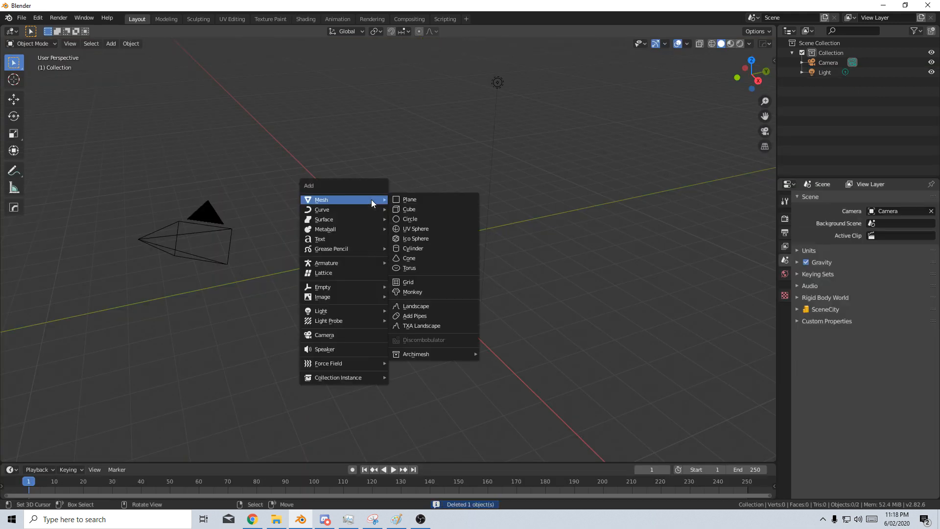
{"action": "left_click", "coordinate": [409, 200]}
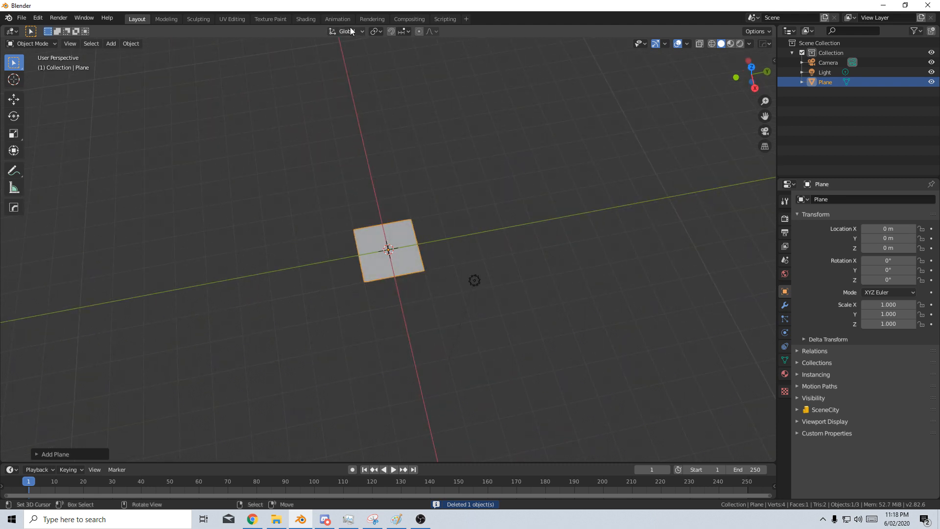
Step: In Shading, add an Image Texture node with untitled.png and feed its Color into Base Color
{"action": "left_click", "coordinate": [305, 19]}
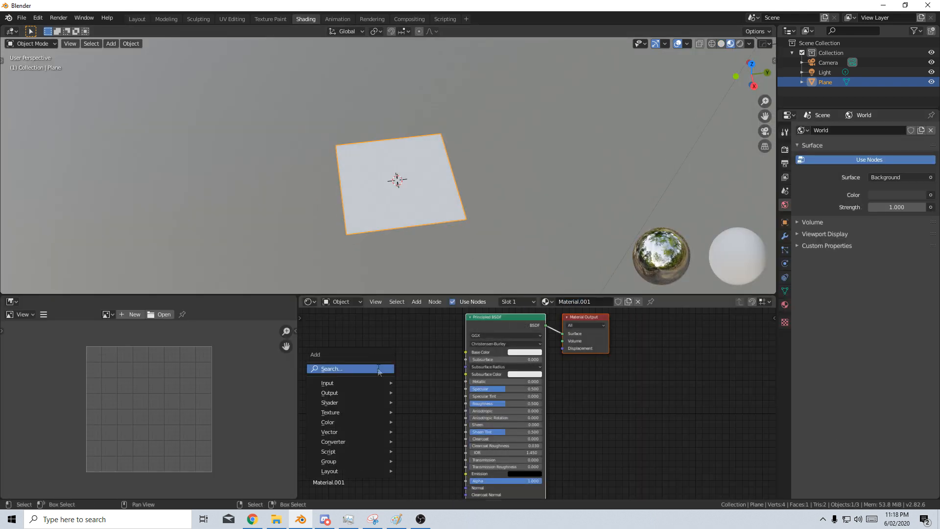
{"action": "left_click", "coordinate": [331, 412]}
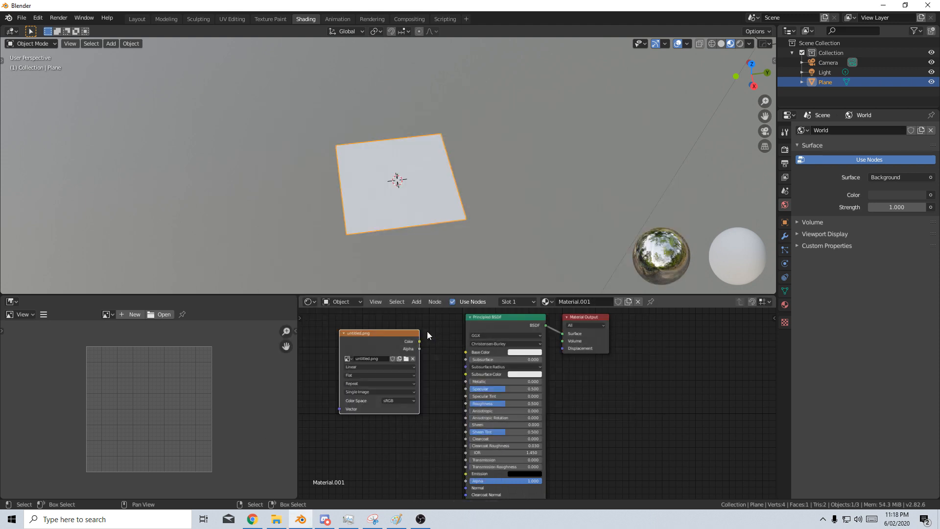
{"action": "left_click_drag", "start_coordinate": [419, 341], "coordinate": [466, 352]}
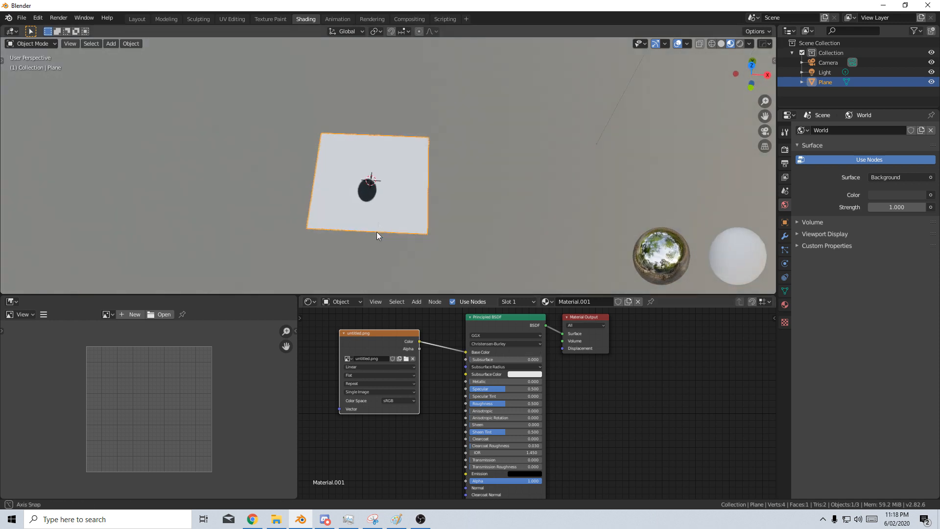
Step: Add an Empty and give the plane a UV Project modifier using the Empty as projector
{"action": "left_click", "coordinate": [111, 44]}
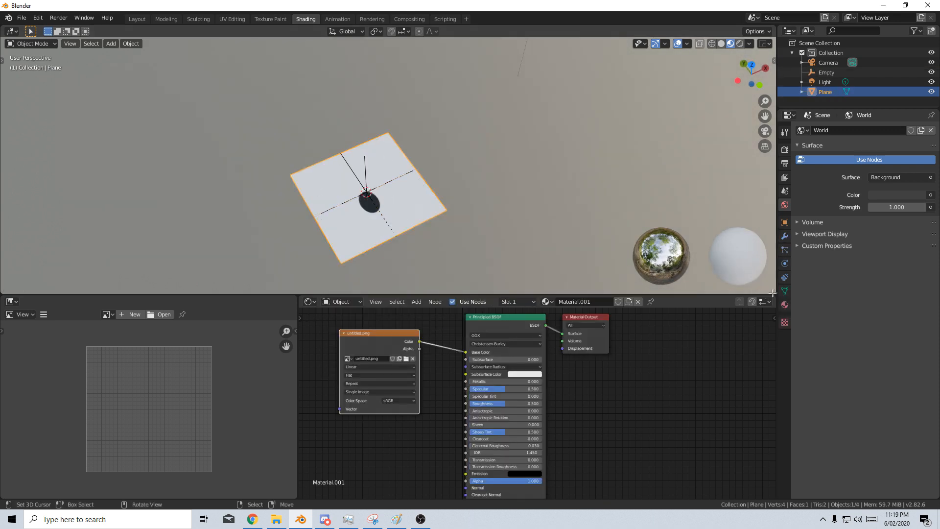
{"action": "left_click", "coordinate": [815, 130]}
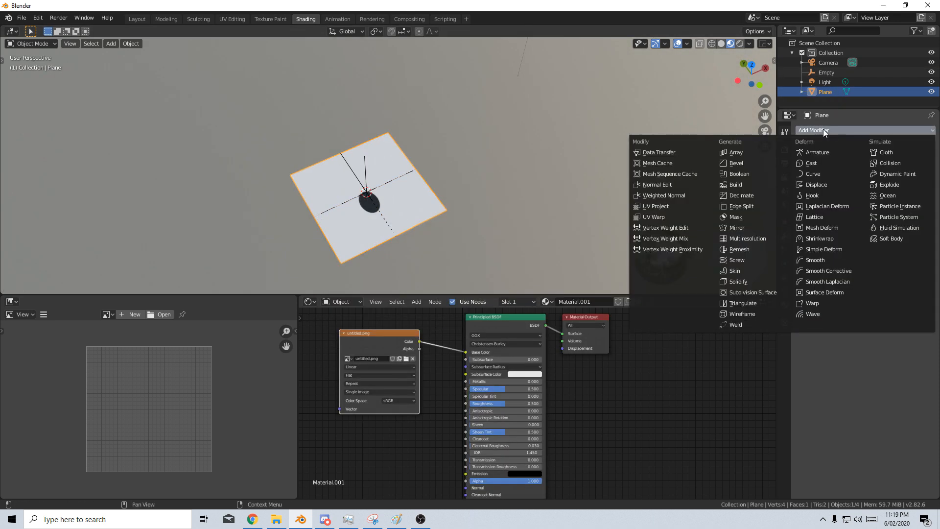
{"action": "left_click", "coordinate": [654, 206]}
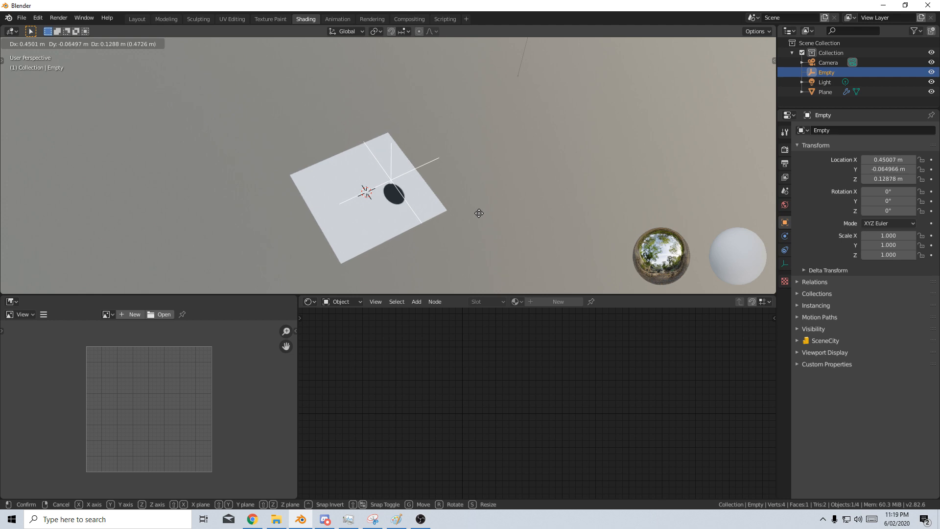
{"action": "mouse_move", "coordinate": [431, 202]}
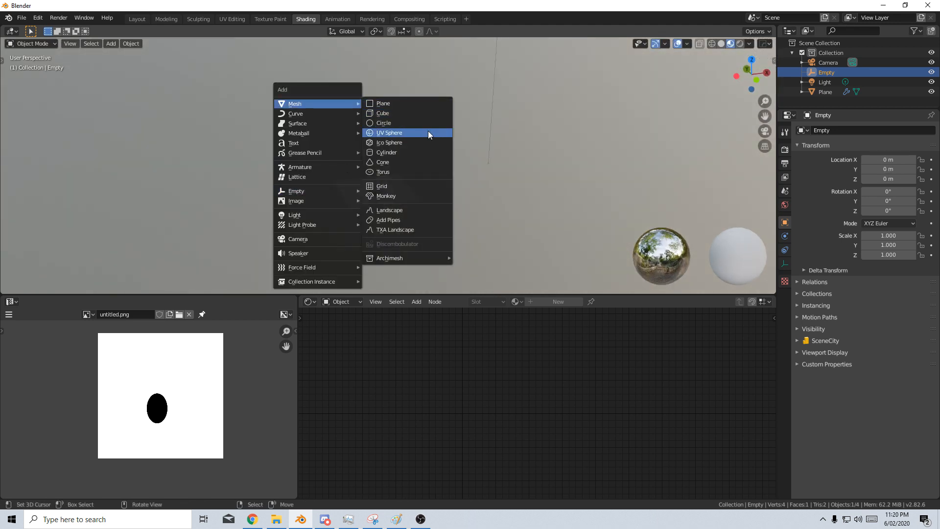
Step: Add a UV sphere and assign it the existing Material.001 dot material
{"action": "left_click", "coordinate": [389, 133]}
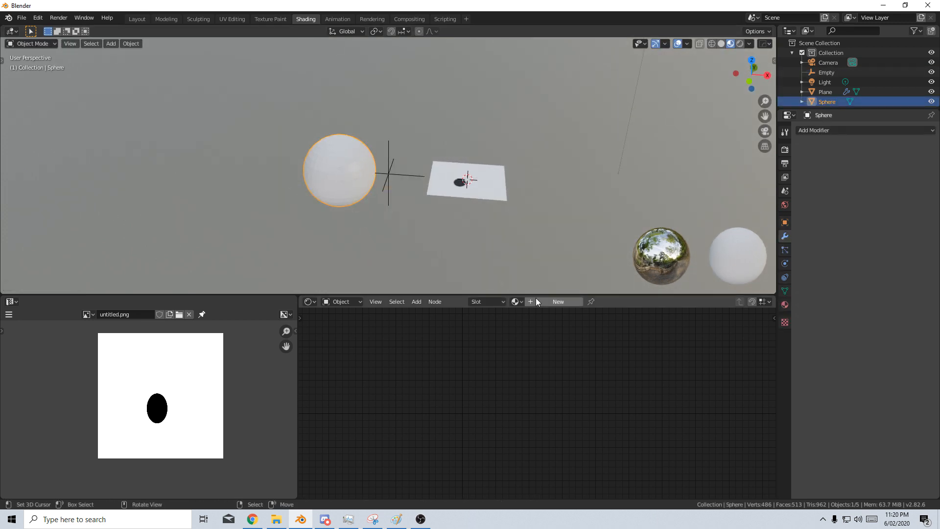
{"action": "left_click", "coordinate": [558, 301]}
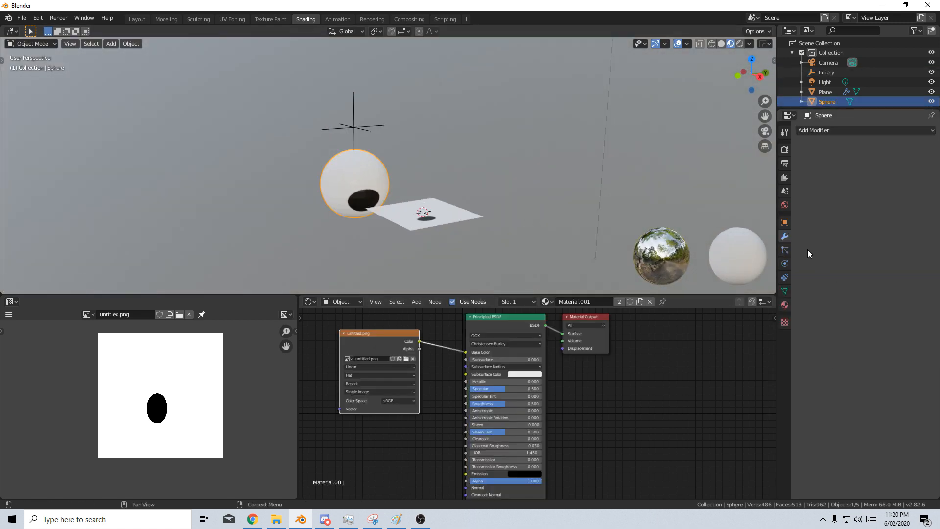
Step: Give the sphere a UV Project modifier with the Empty as projector
{"action": "left_click", "coordinate": [864, 130]}
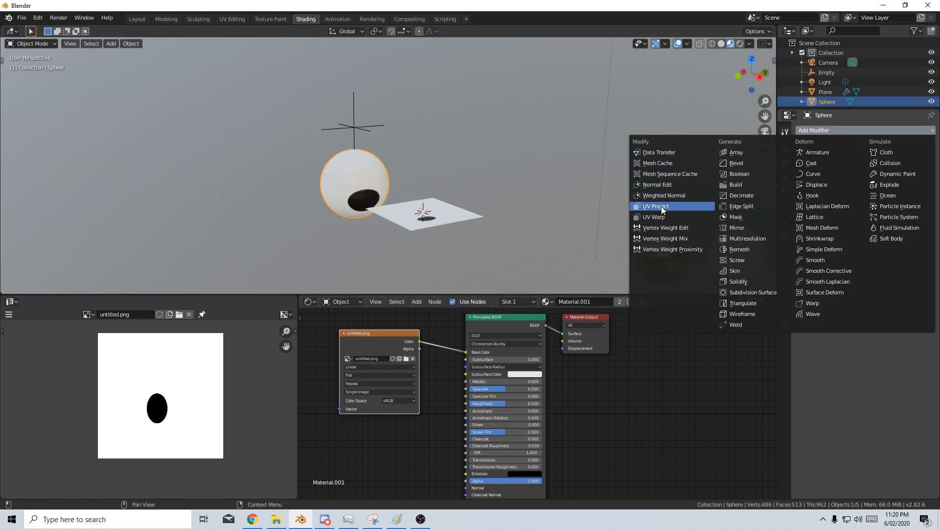
{"action": "left_click", "coordinate": [655, 205]}
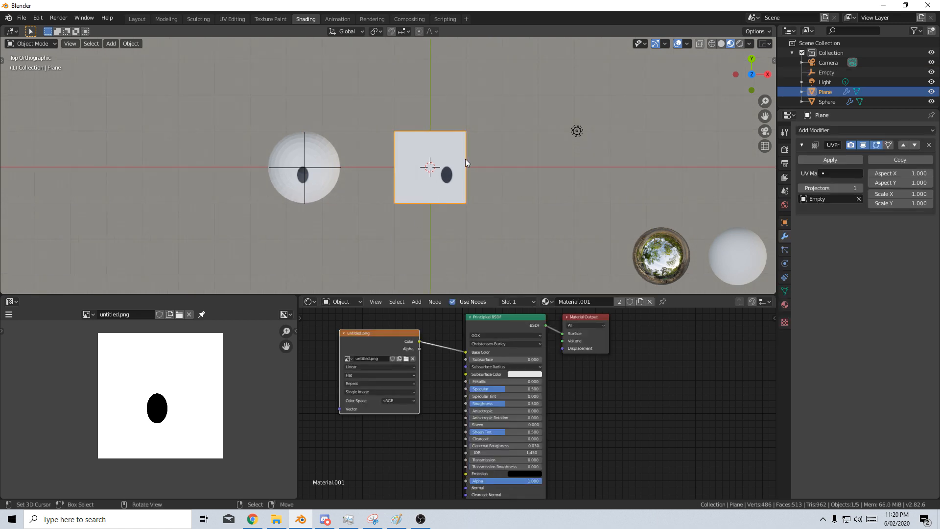
Step: Drag the Empty in top view so the dot shifts toward the sphere's upper part
{"action": "key", "text": "N"}
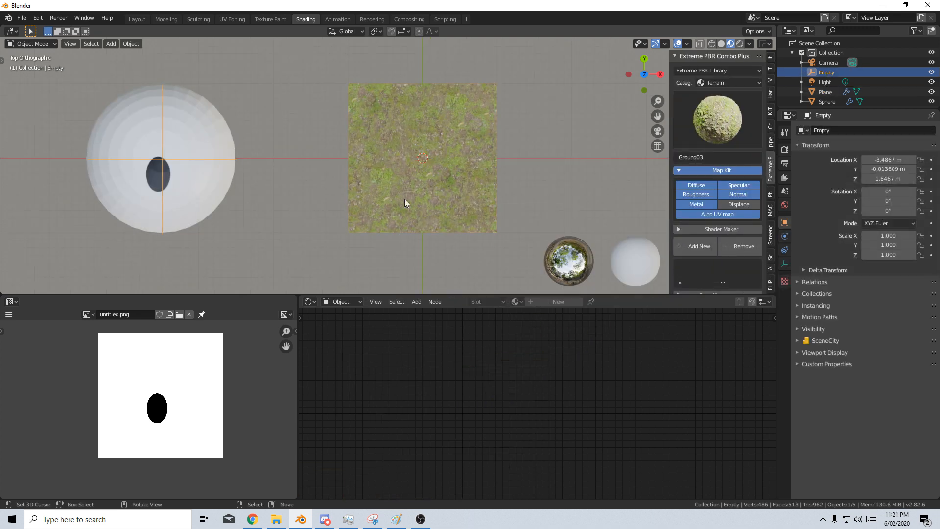
{"action": "left_click_drag", "start_coordinate": [157, 174], "coordinate": [216, 138]}
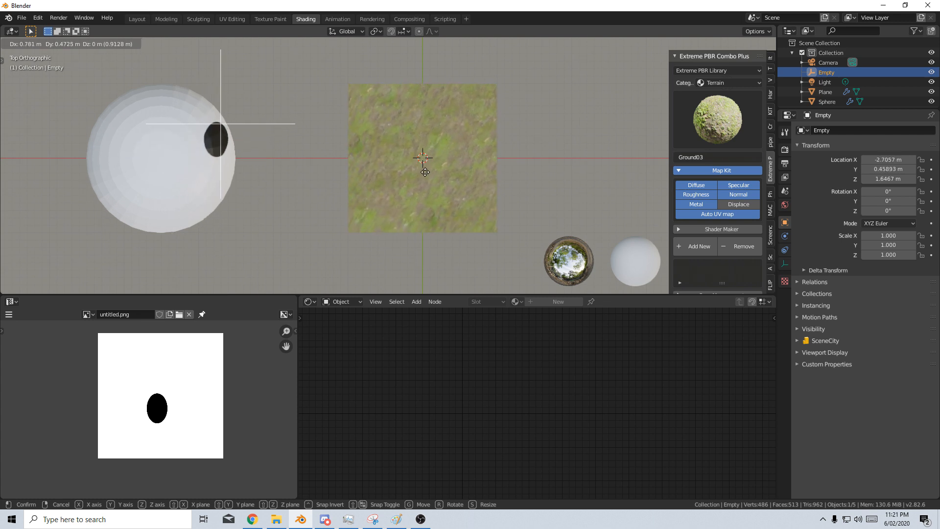